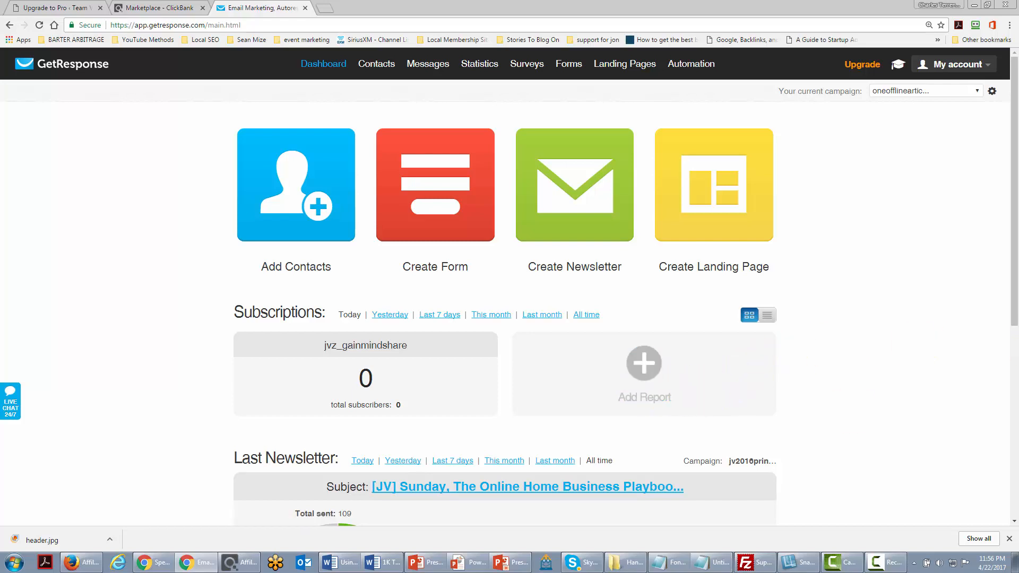
# Start a new form from the Forms menu and scroll the template gallery to Smart Tips.
pyautogui.click(568, 63)
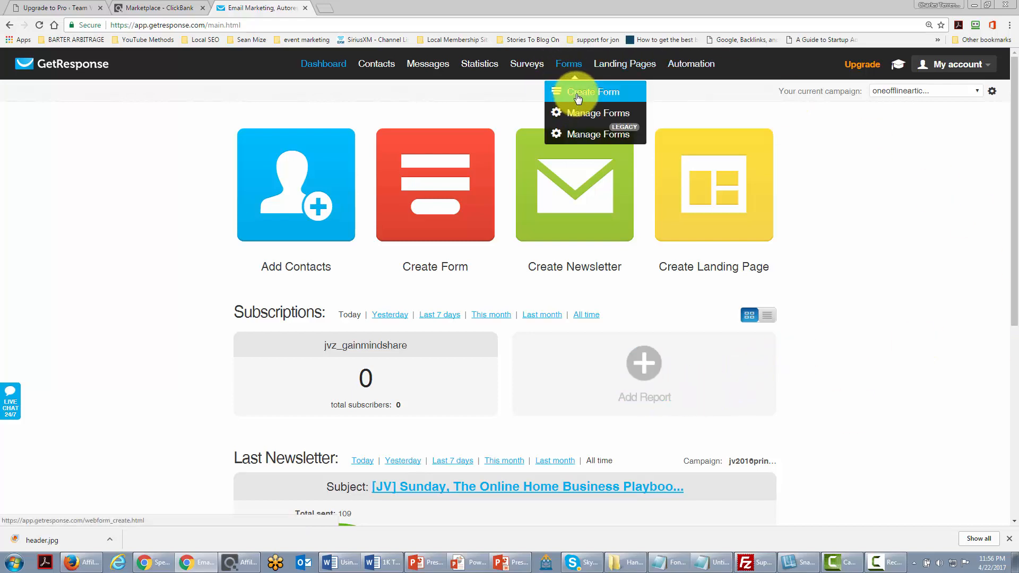
pyautogui.click(593, 92)
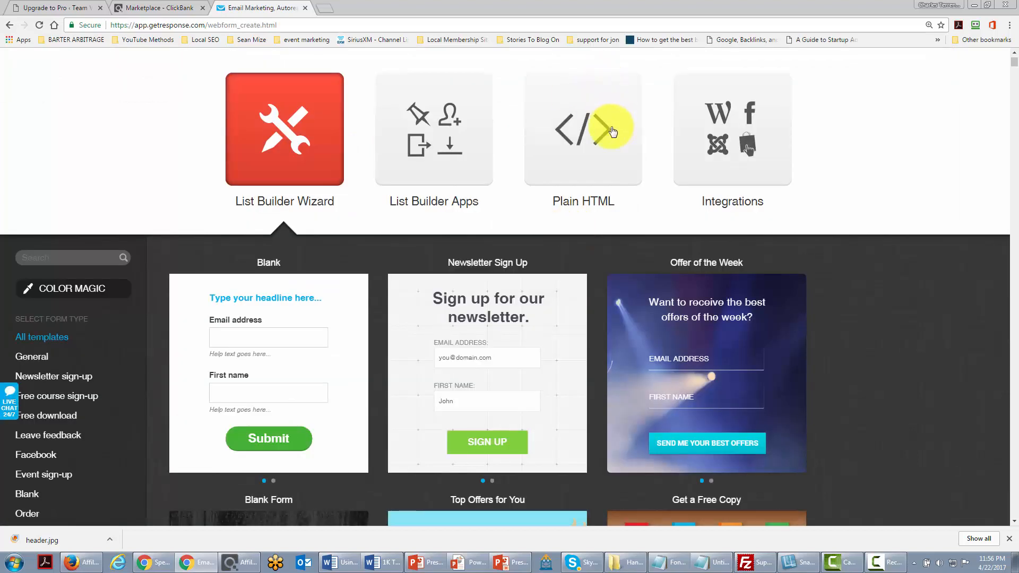
pyautogui.scroll(-3)
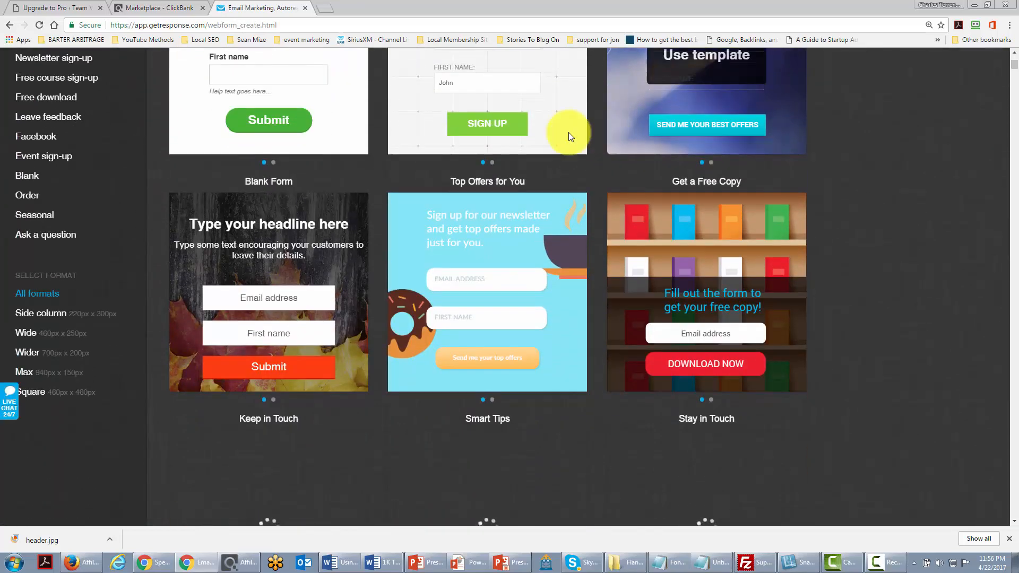
pyautogui.scroll(-3)
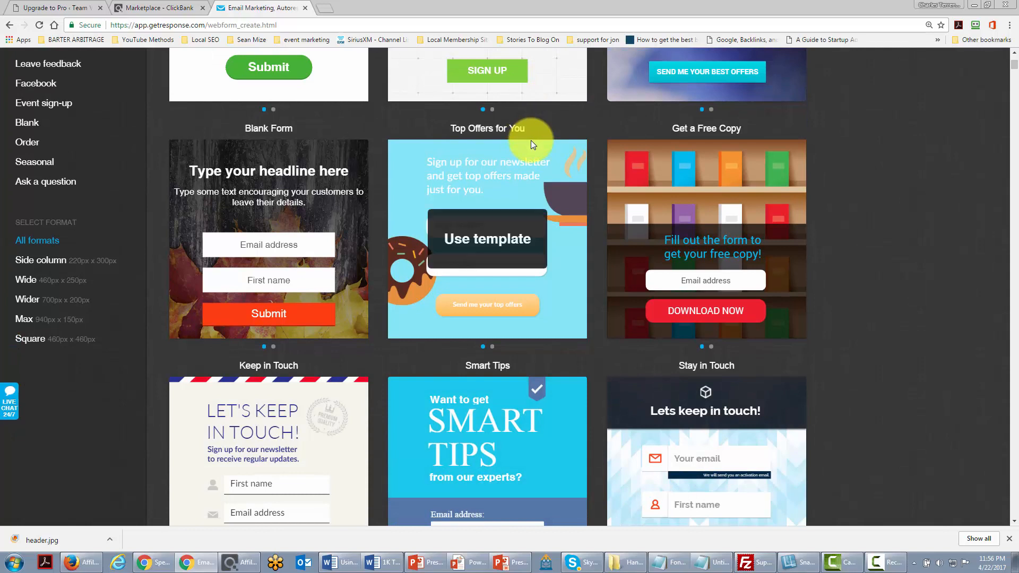
pyautogui.scroll(-3)
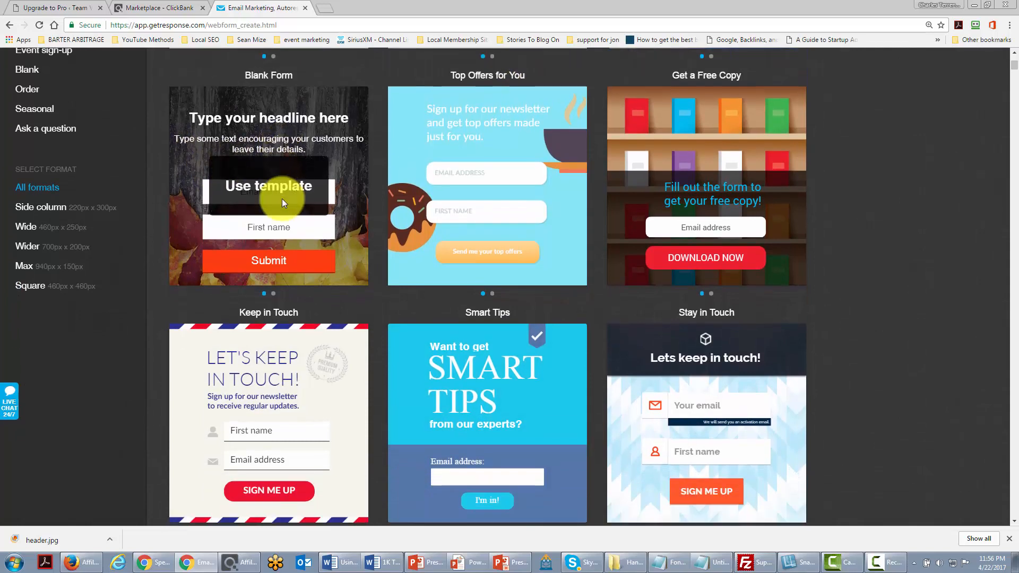
pyautogui.scroll(-3)
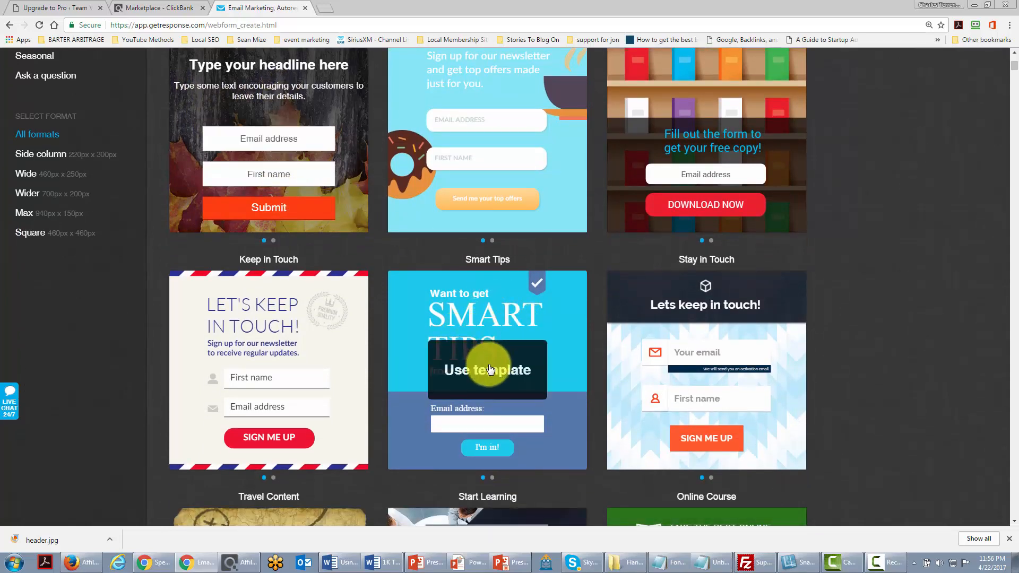
# Build a form from the Smart Tips template and save and publish it.
pyautogui.click(486, 371)
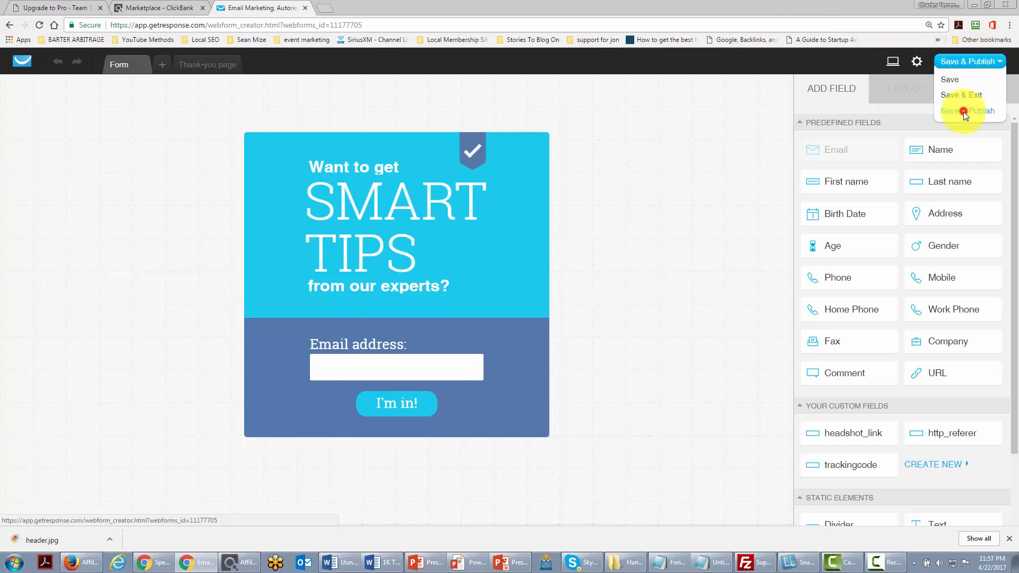
pyautogui.click(968, 110)
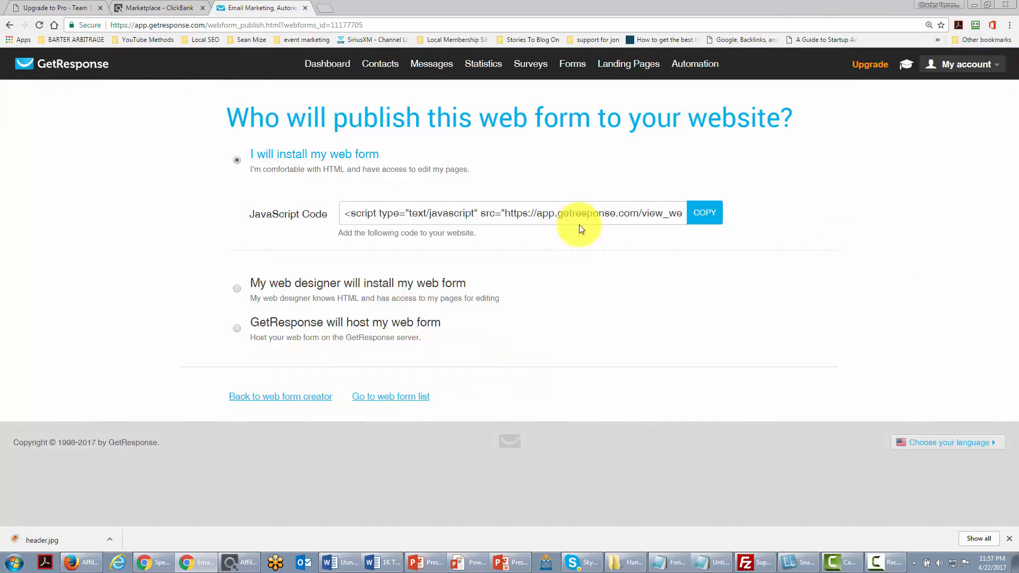
pyautogui.moveTo(412, 223)
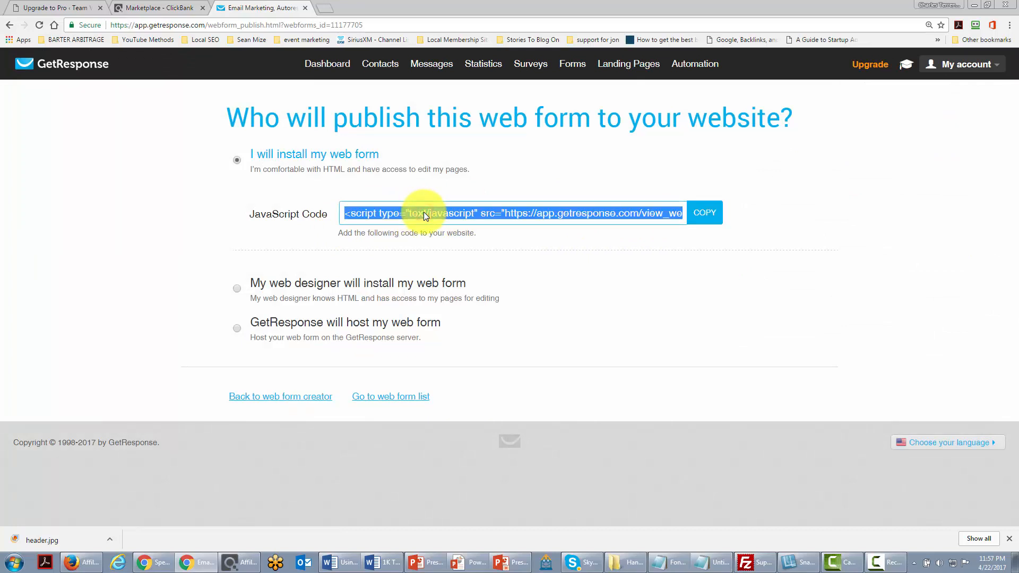
pyautogui.moveTo(452, 225)
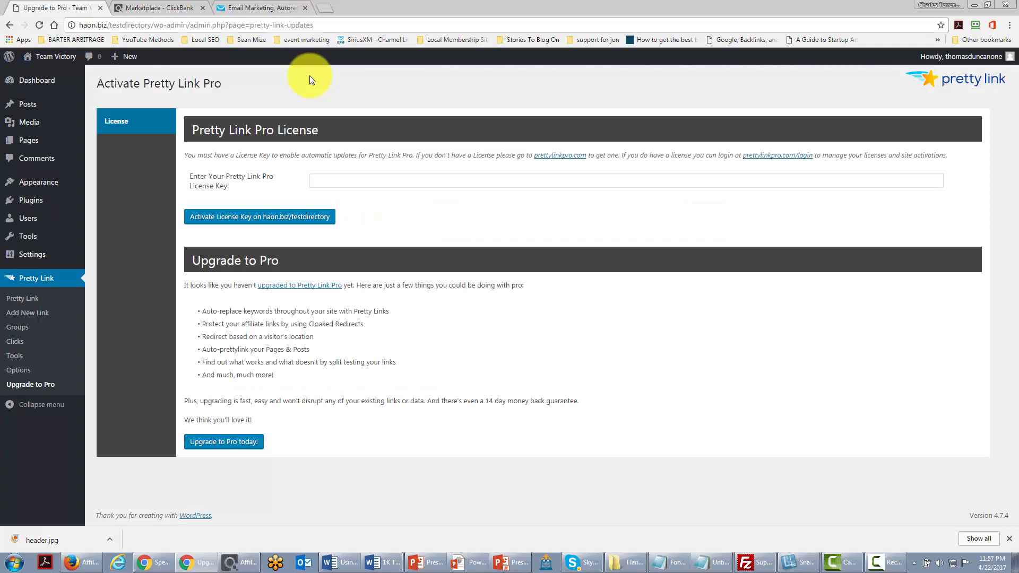
pyautogui.moveTo(35, 182)
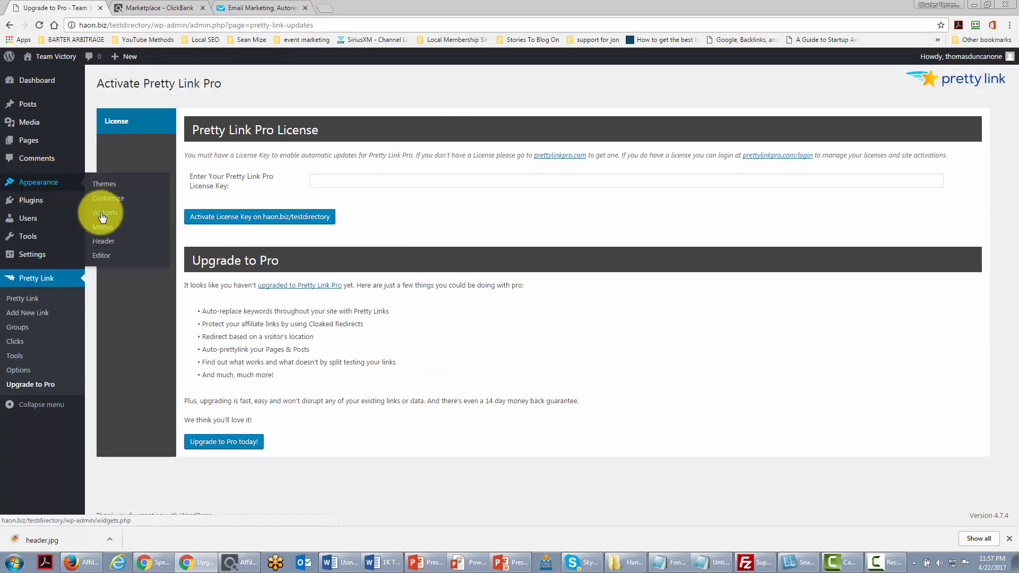
# Go to the Widgets page under Appearance to manage the sidebar.
pyautogui.click(104, 212)
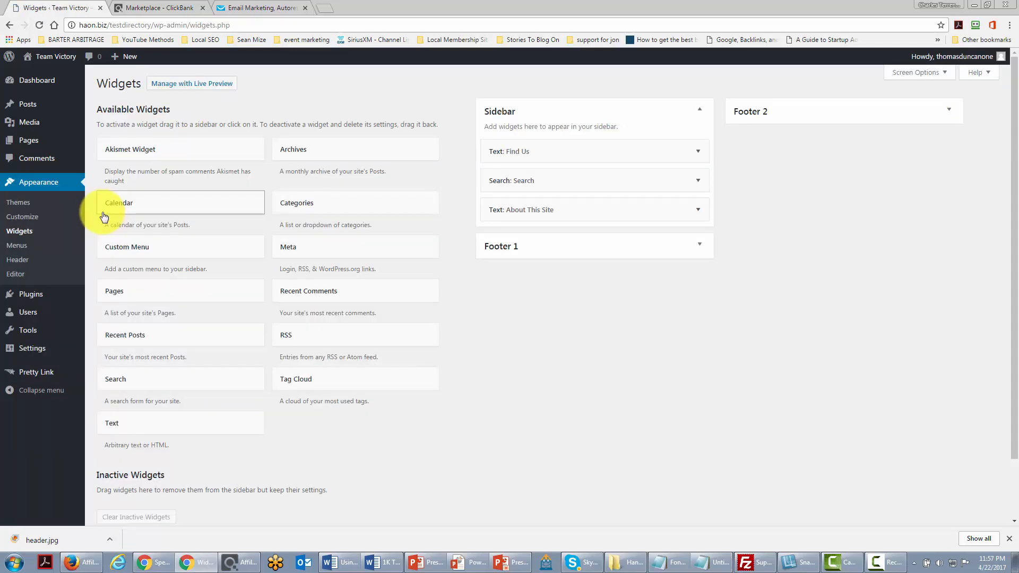
pyautogui.moveTo(87, 221)
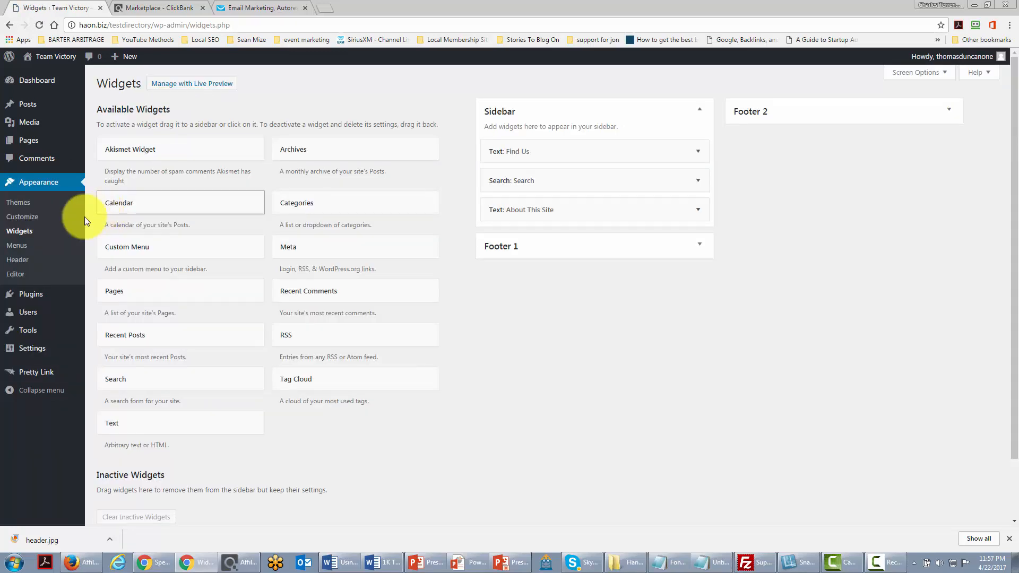
pyautogui.moveTo(144, 371)
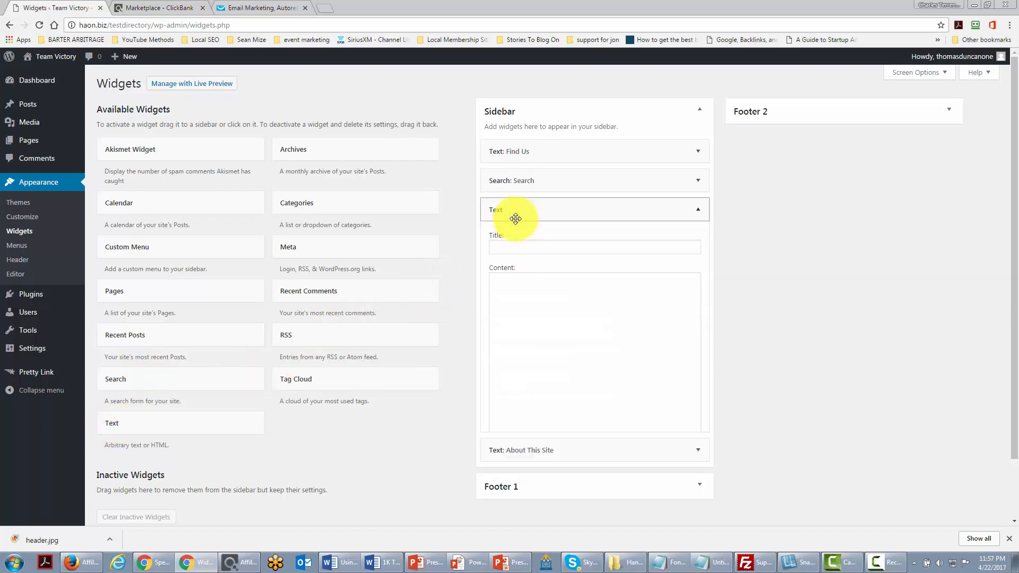
# Paste the GetResponse webform script as content, title the widget 'Sign Up For Our Content', save and collapse it.
pyautogui.click(593, 351)
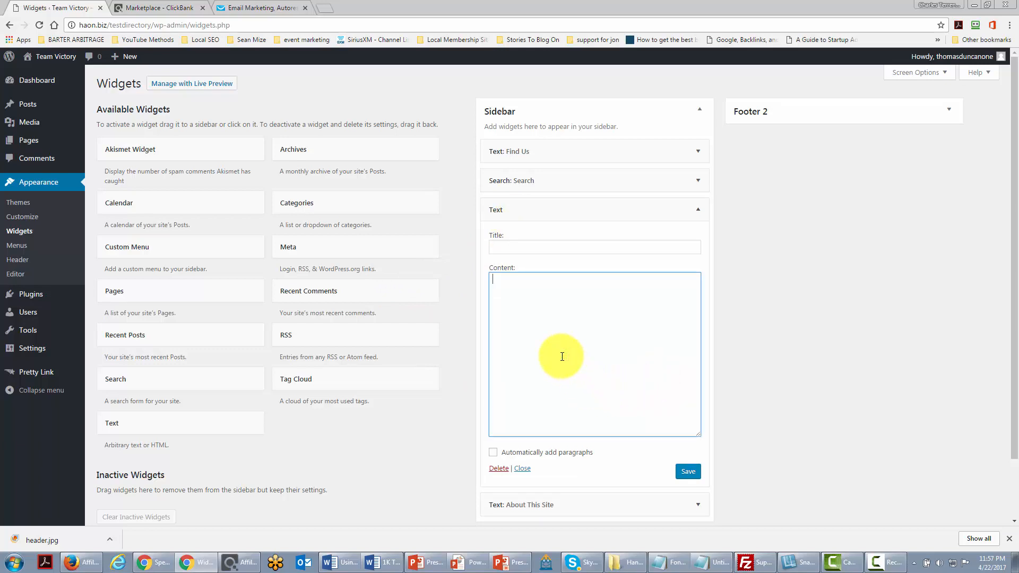
pyautogui.write('<script type="text/javascript" src="https://app.getresponse.com/view_webform_v2.js?u=ByuP&webforms_id=11177705"></script>')
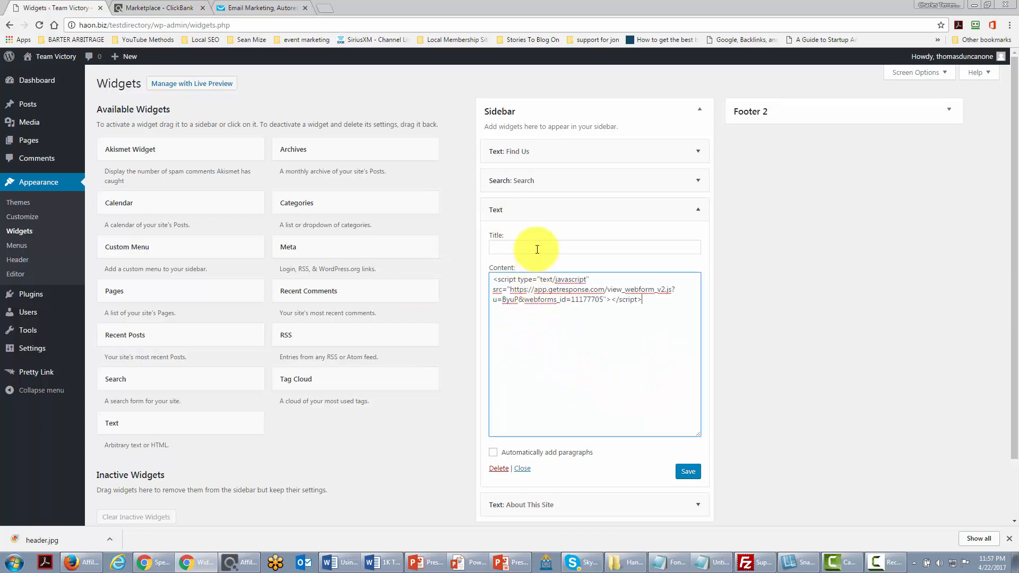
pyautogui.click(593, 246)
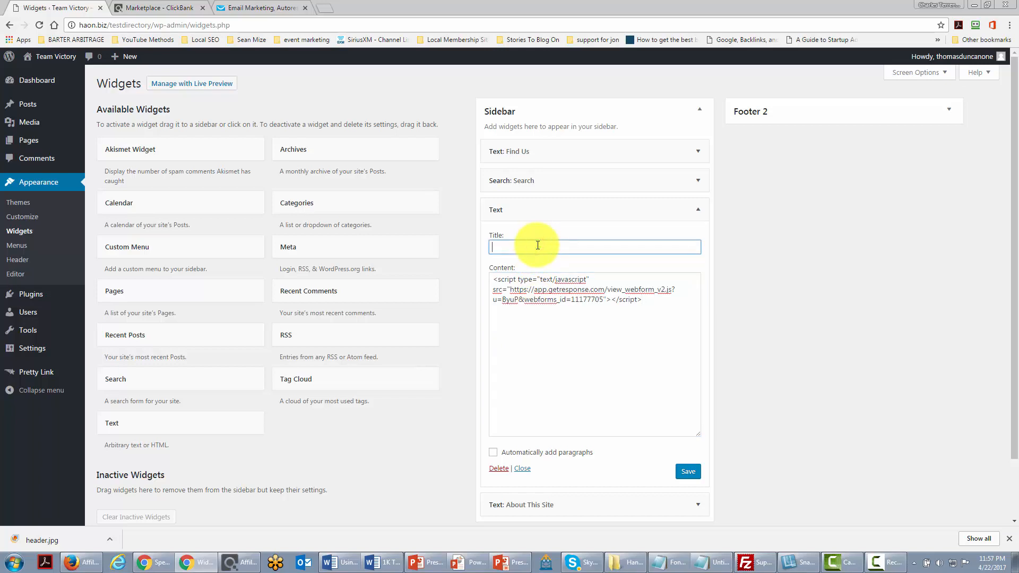
pyautogui.write('Sign Up For Our Content')
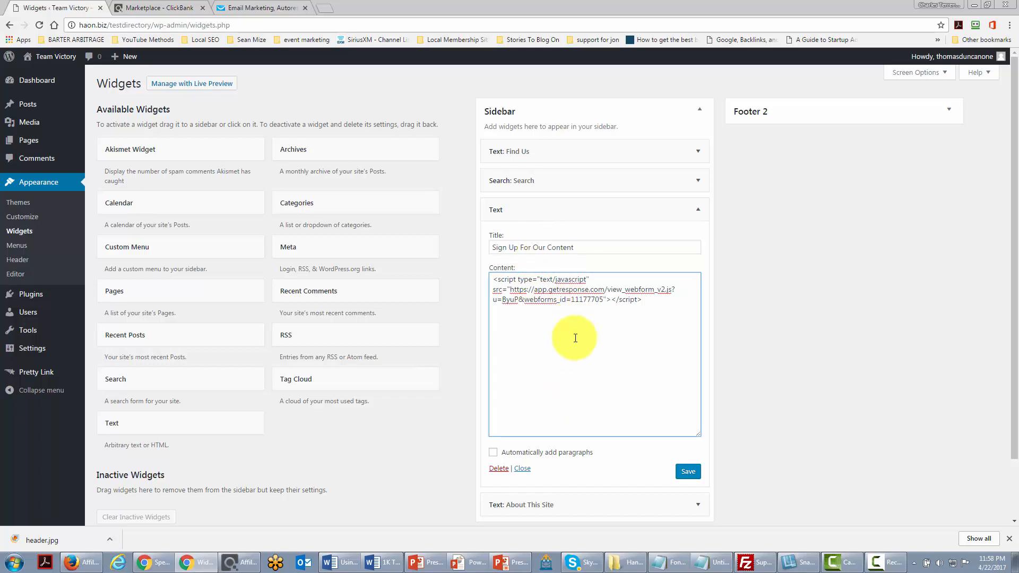
pyautogui.click(688, 471)
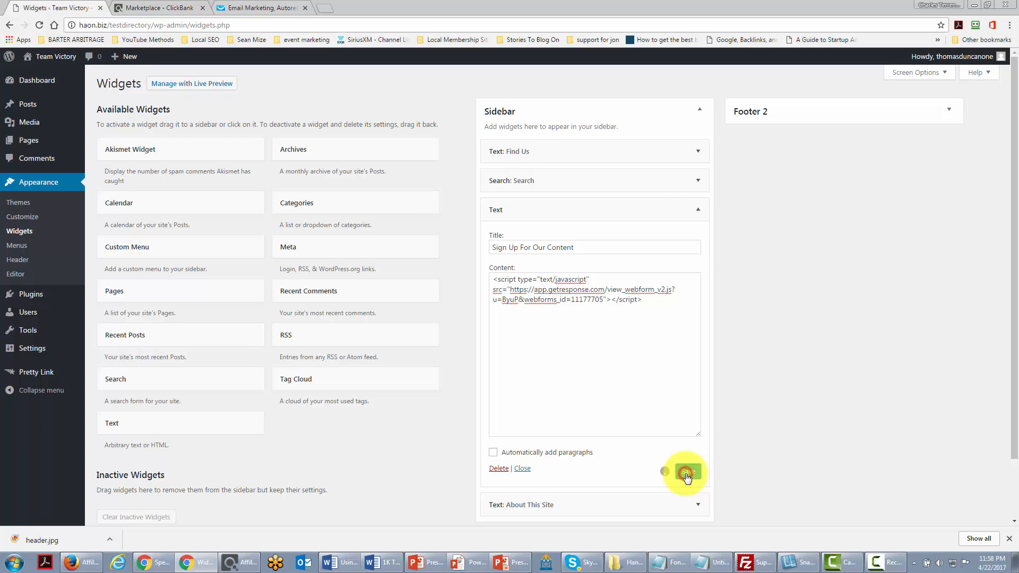
pyautogui.click(687, 473)
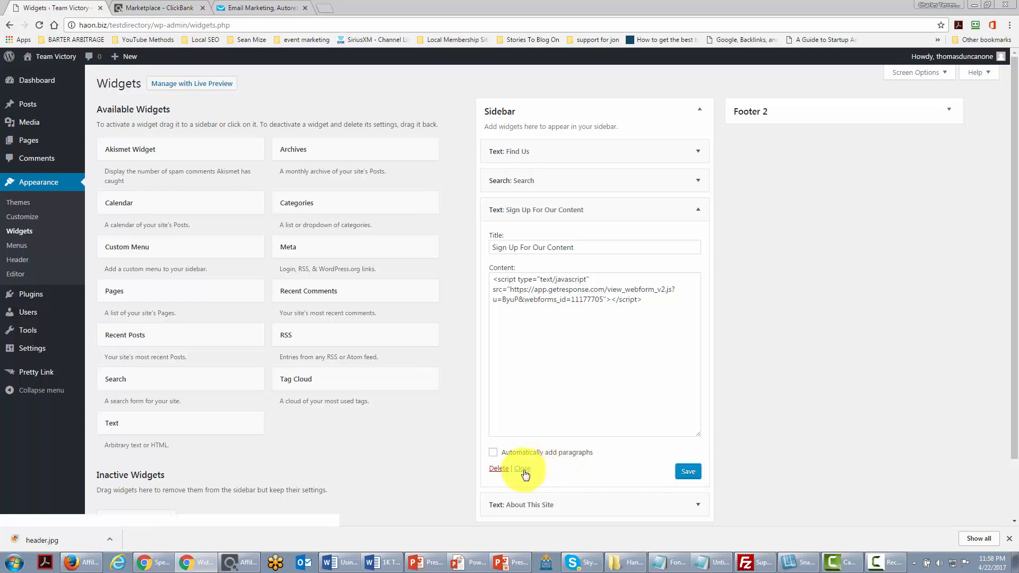
pyautogui.click(522, 468)
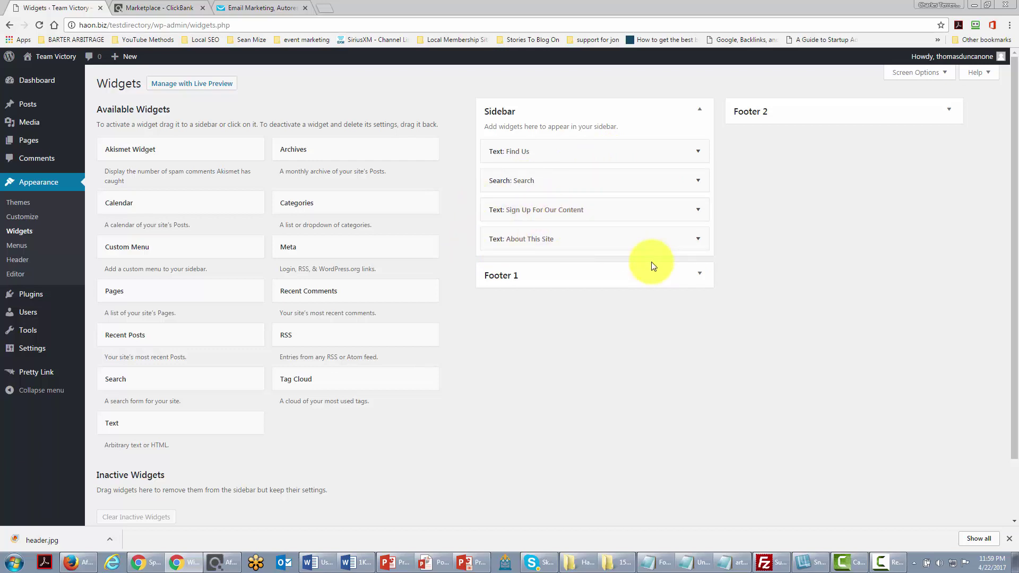
pyautogui.moveTo(501, 275)
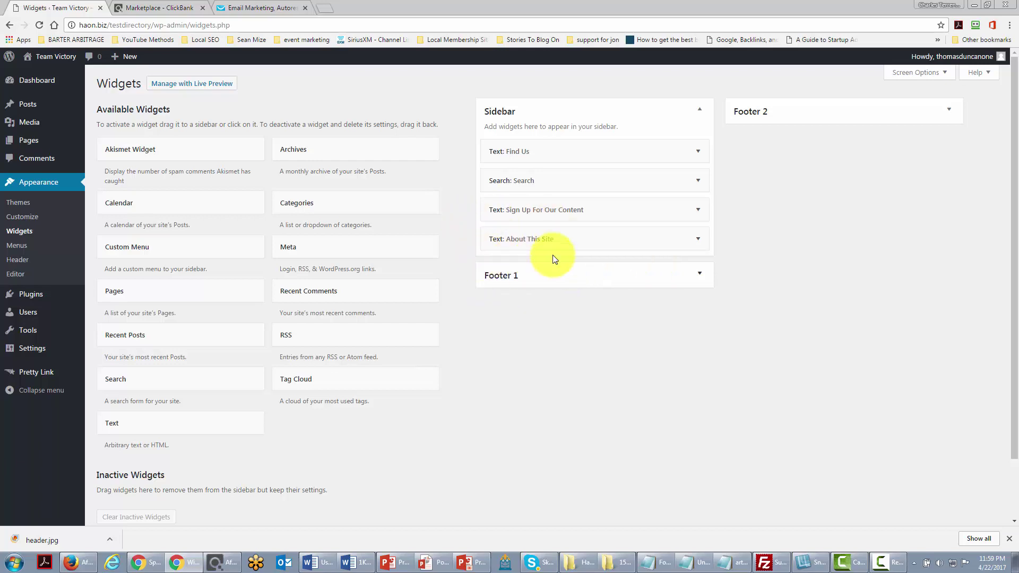
pyautogui.moveTo(532, 263)
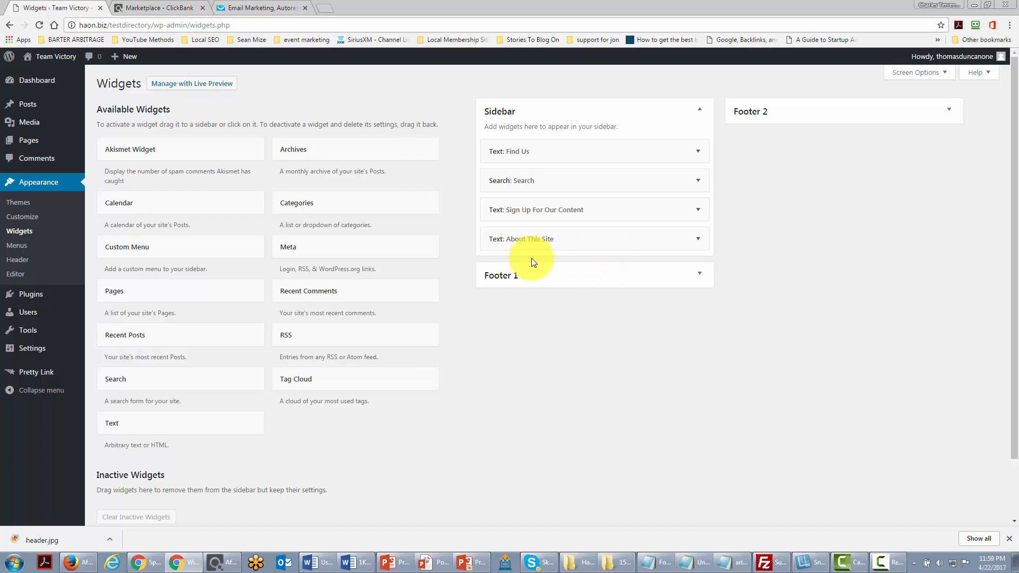
pyautogui.moveTo(577, 246)
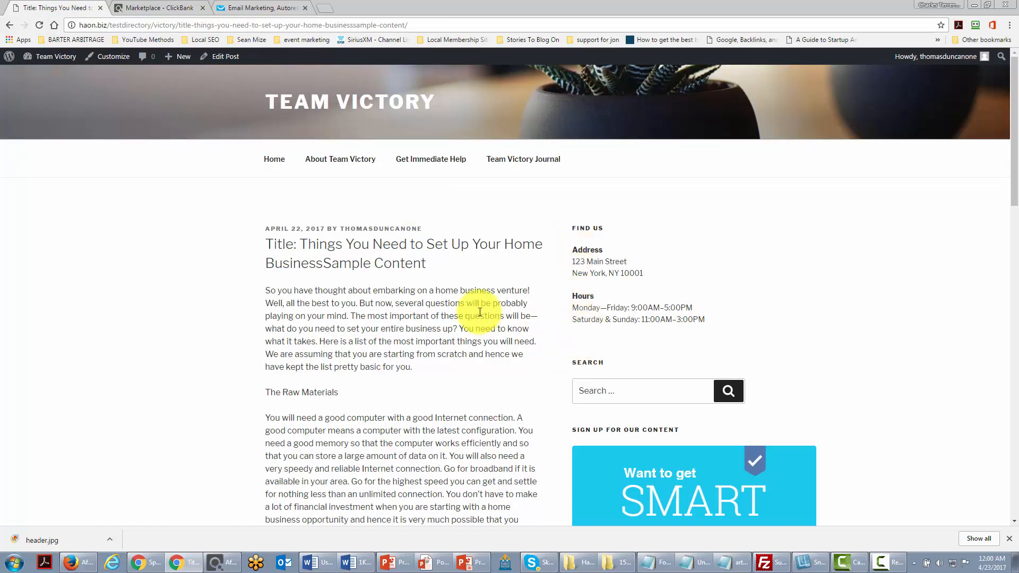
pyautogui.scroll(-3)
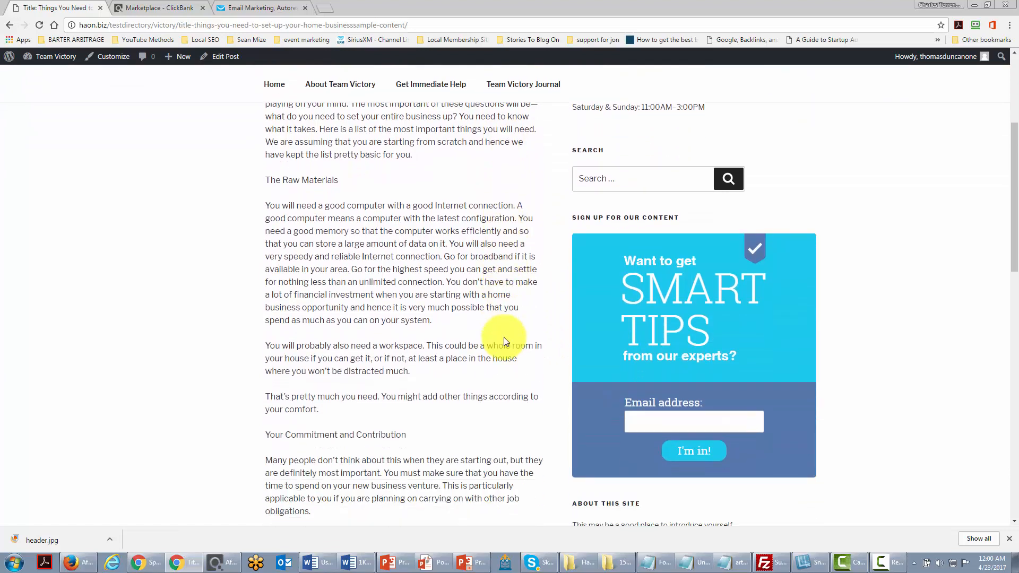
pyautogui.moveTo(586, 258)
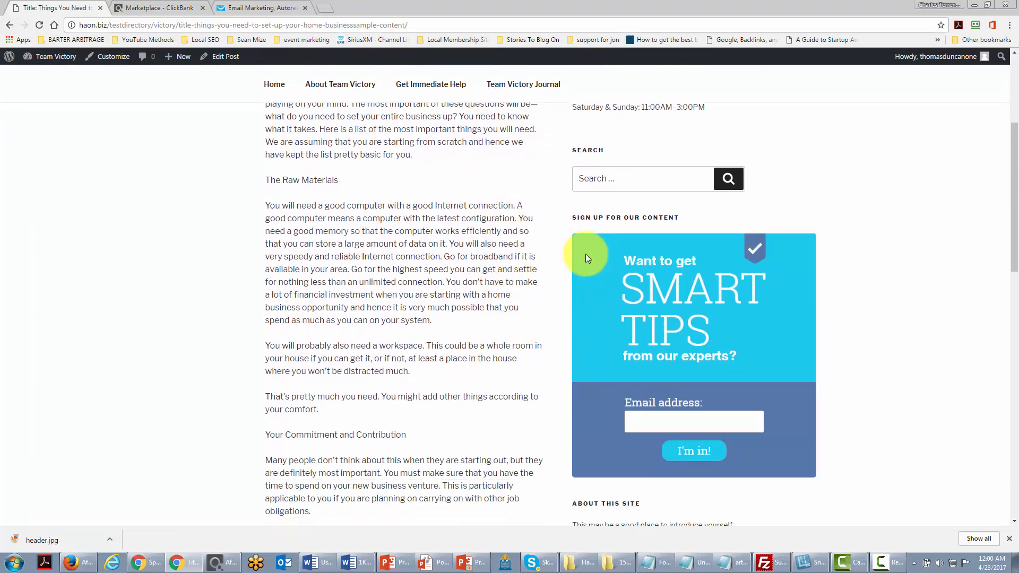
pyautogui.moveTo(676, 358)
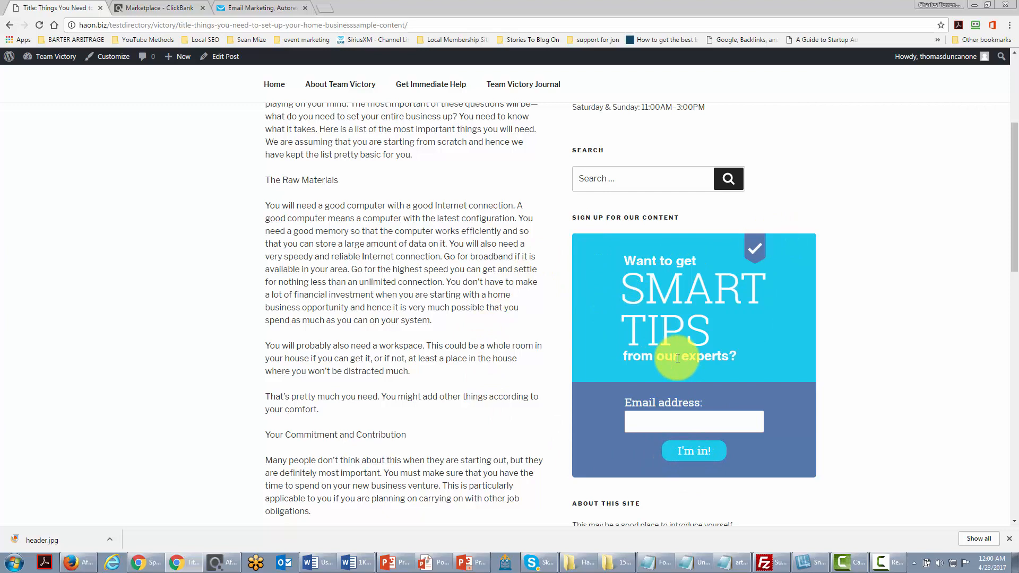
pyautogui.moveTo(711, 421)
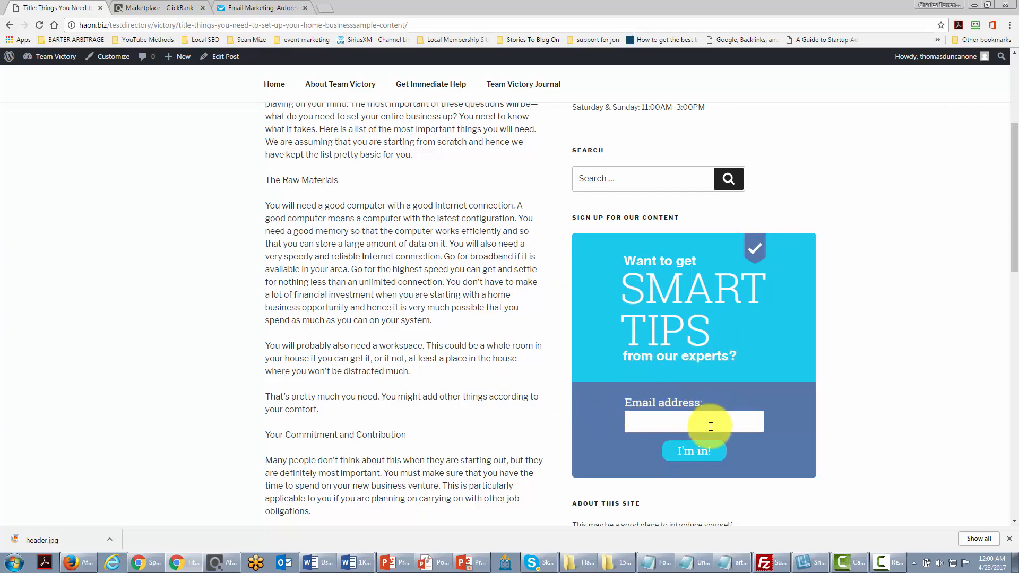
pyautogui.scroll(3)
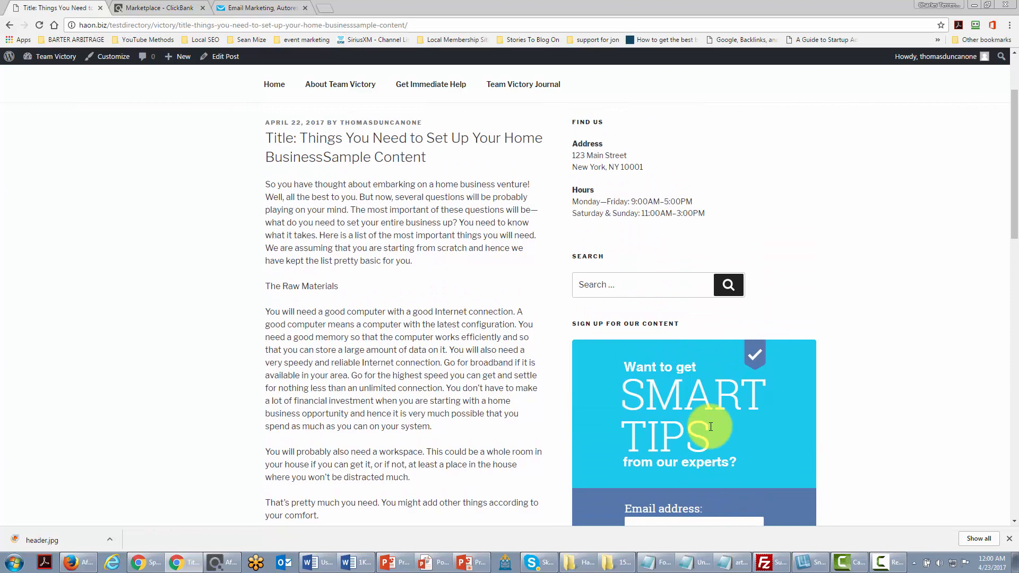
pyautogui.scroll(3)
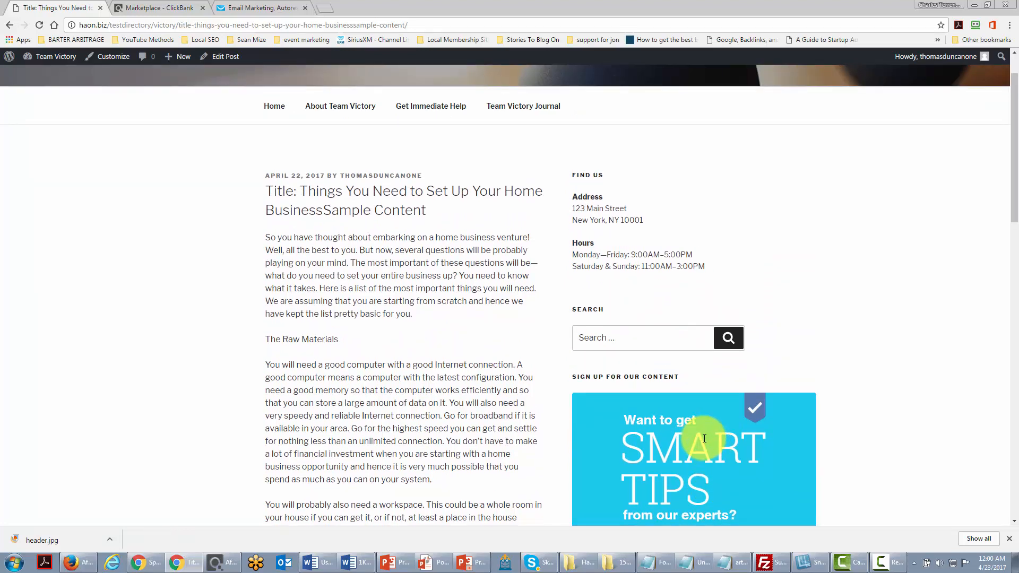
pyautogui.moveTo(621, 315)
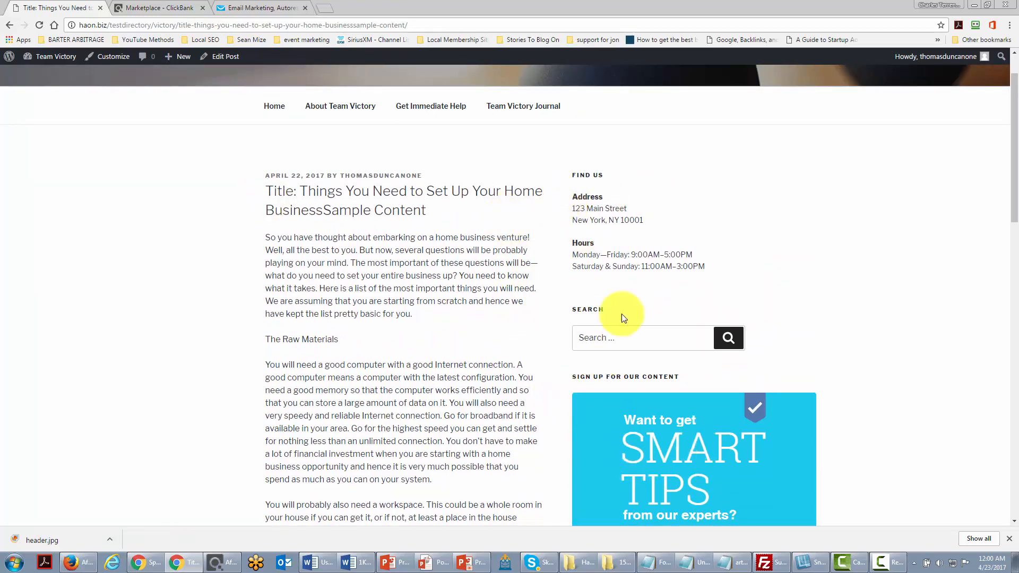
pyautogui.moveTo(591, 189)
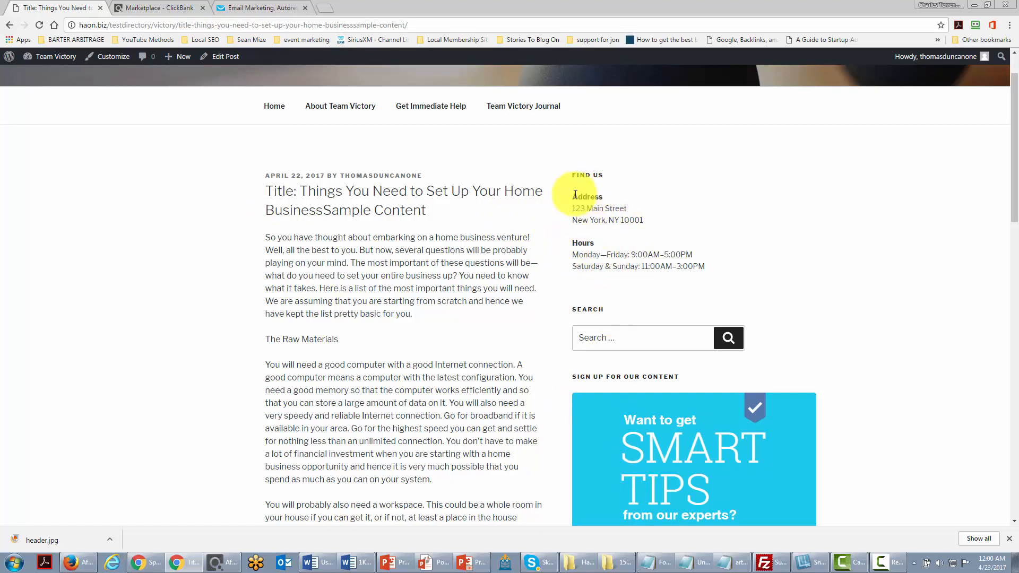
pyautogui.moveTo(666, 422)
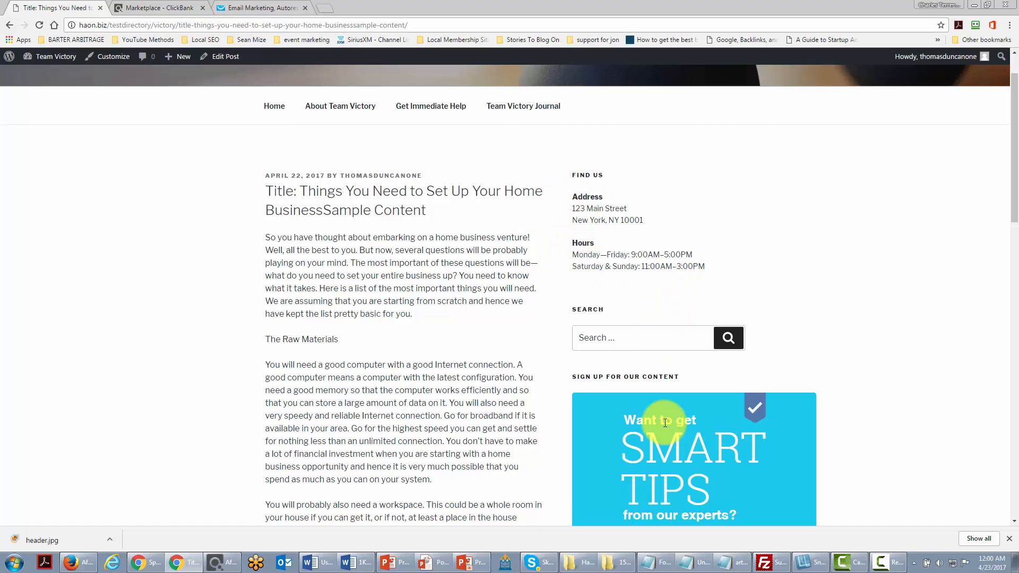
pyautogui.moveTo(567, 220)
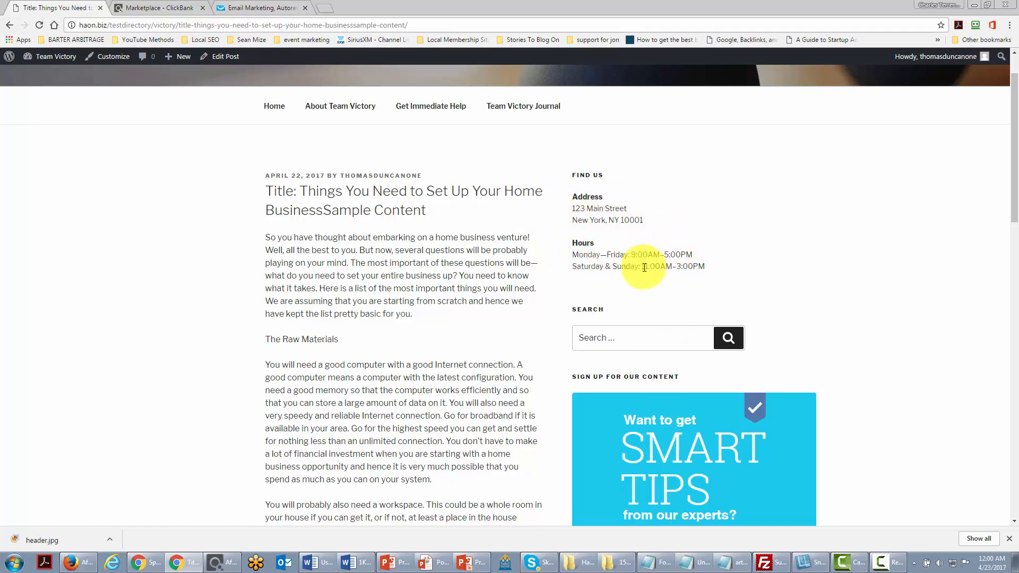
pyautogui.moveTo(55, 57)
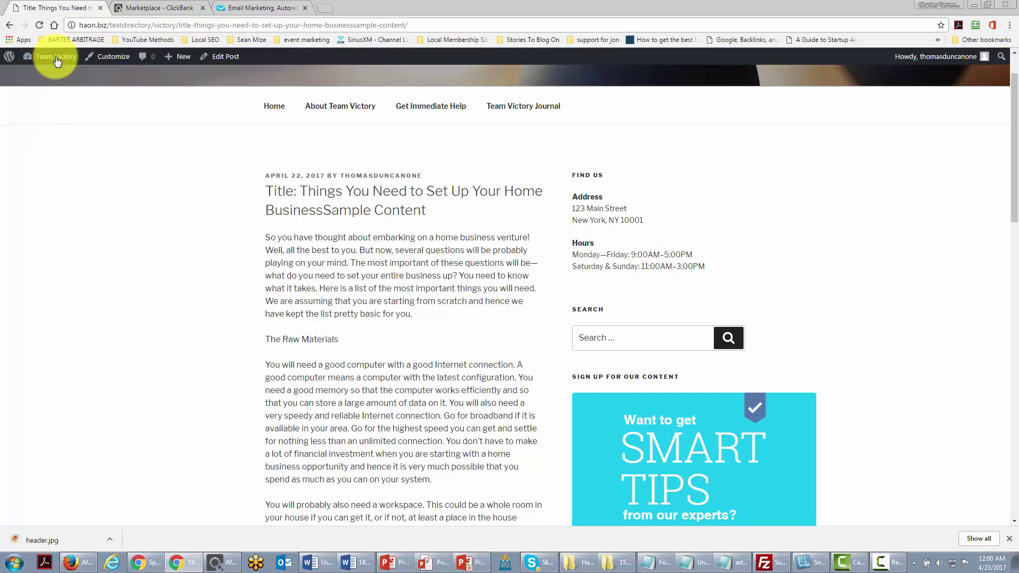
# Return to the Widgets page and drag About This Site to the top of the sidebar.
pyautogui.click(55, 56)
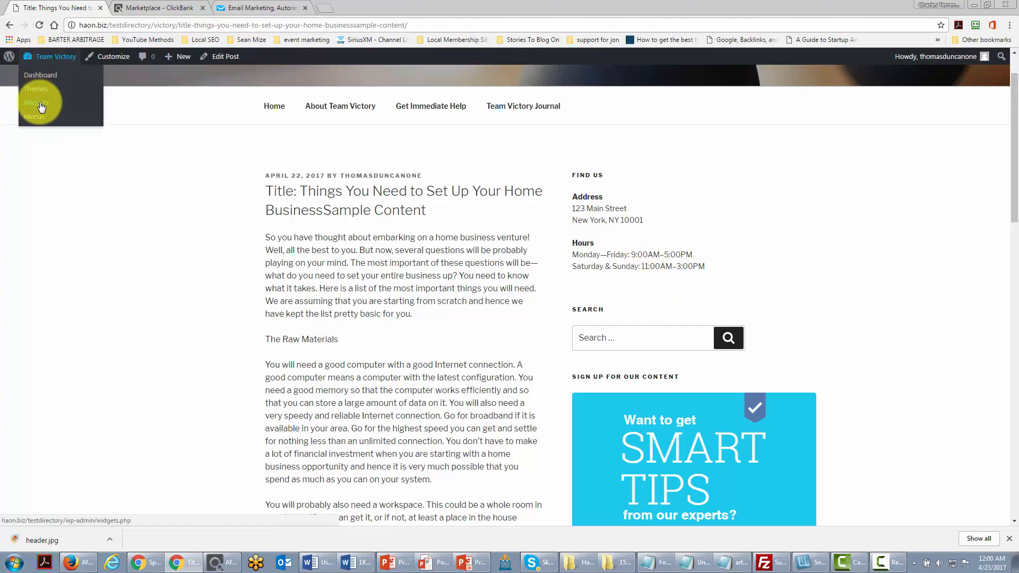
pyautogui.click(36, 103)
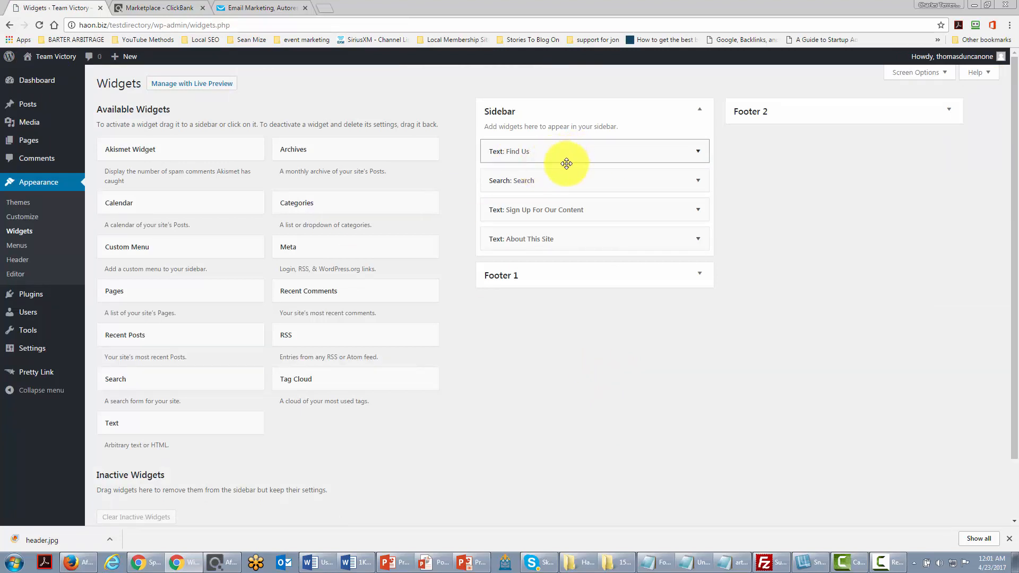
pyautogui.moveTo(566, 239); pyautogui.dragTo(579, 209)
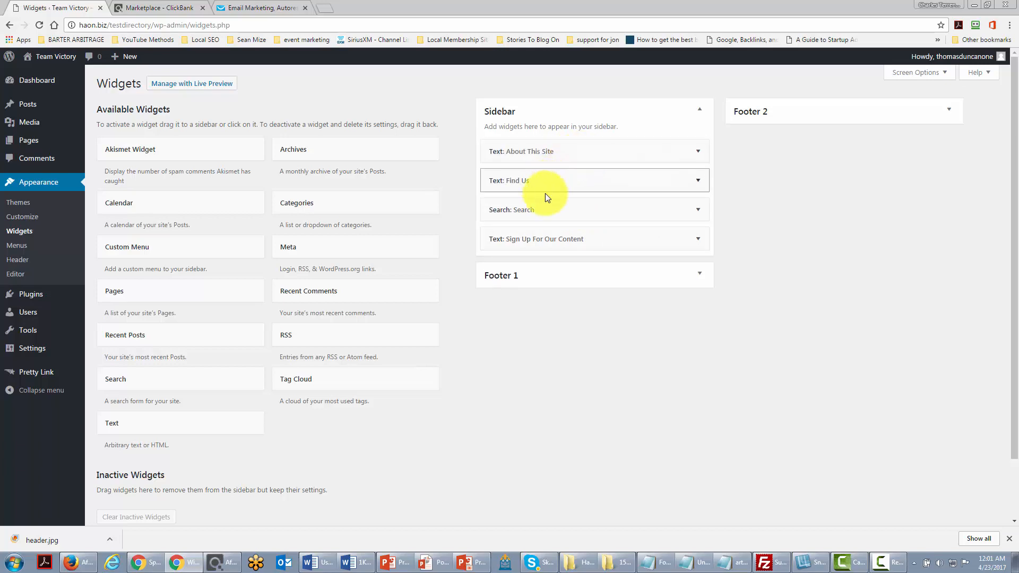
pyautogui.moveTo(699, 212)
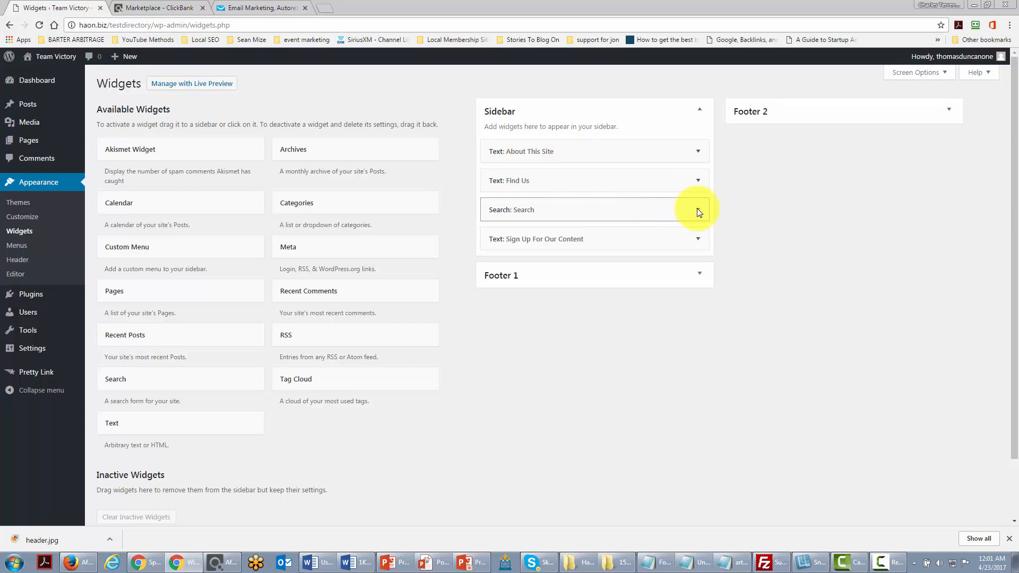
# Delete the Search widget from the sidebar and review the remaining widgets.
pyautogui.click(697, 209)
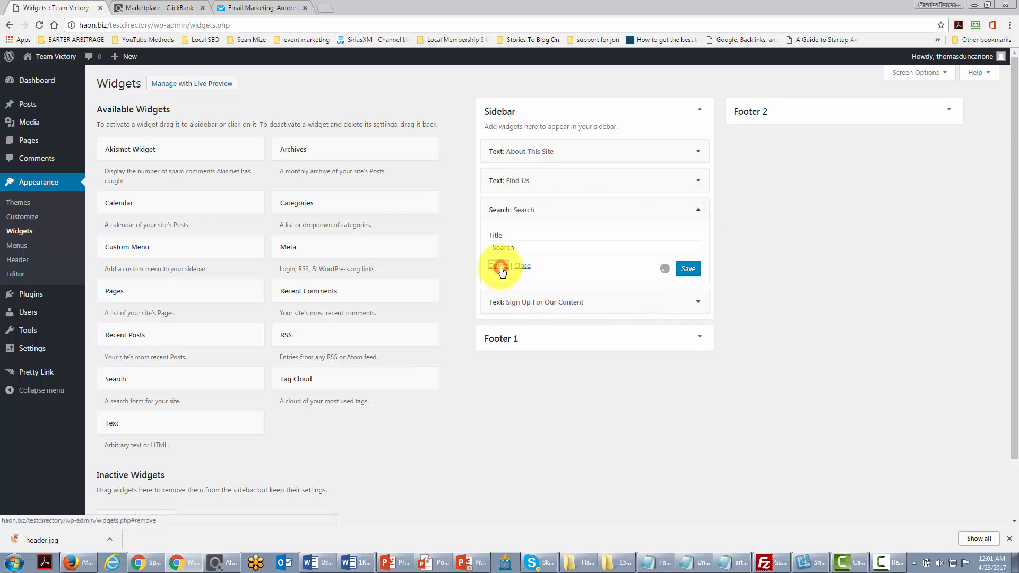
pyautogui.click(497, 265)
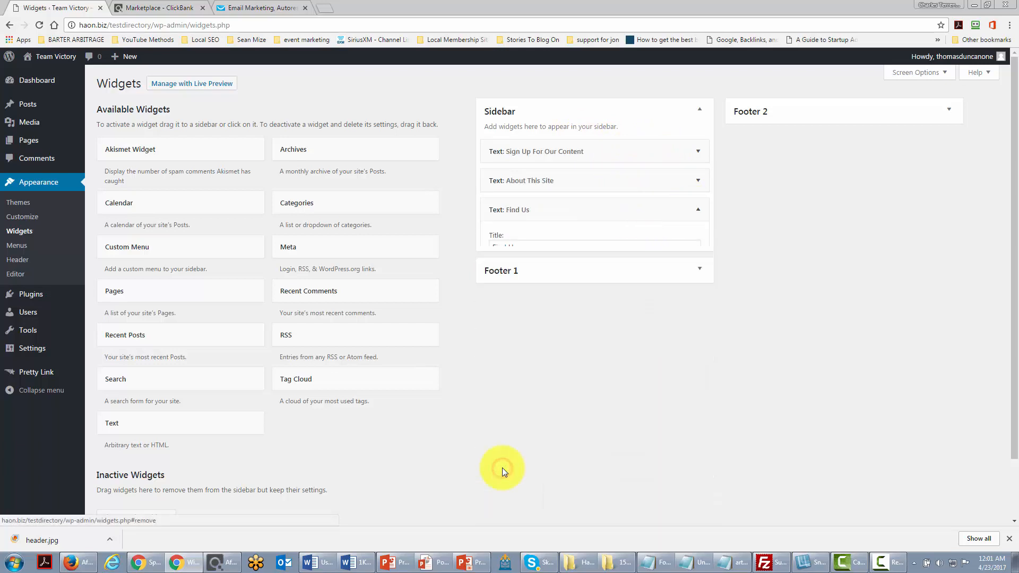
pyautogui.scroll(-3)
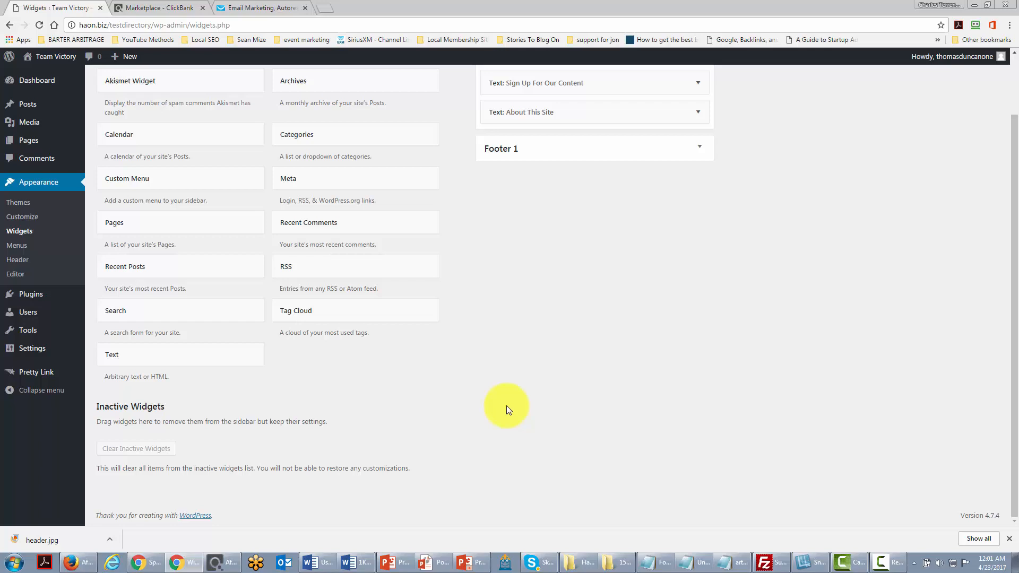
pyautogui.scroll(3)
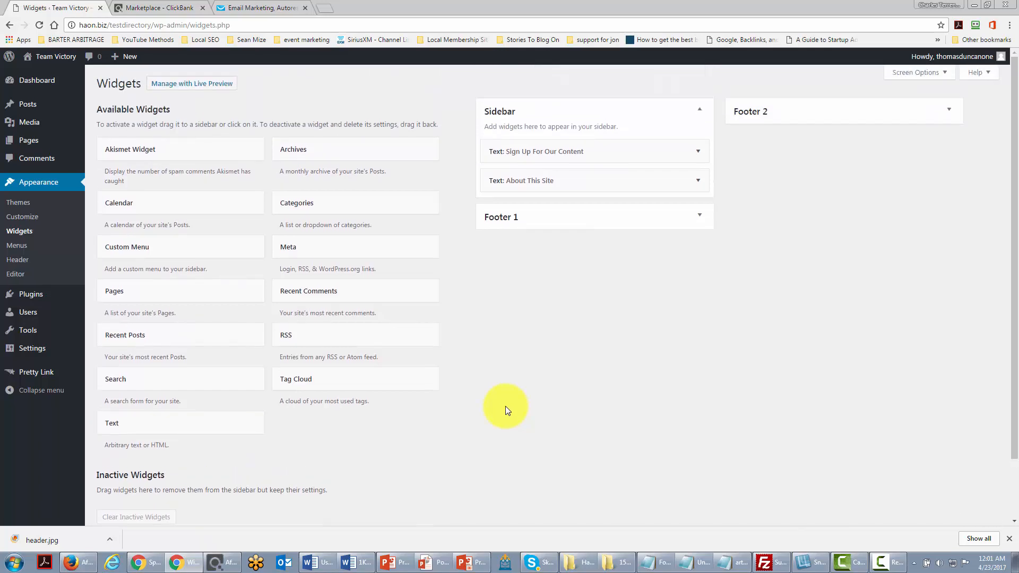
pyautogui.moveTo(505, 414)
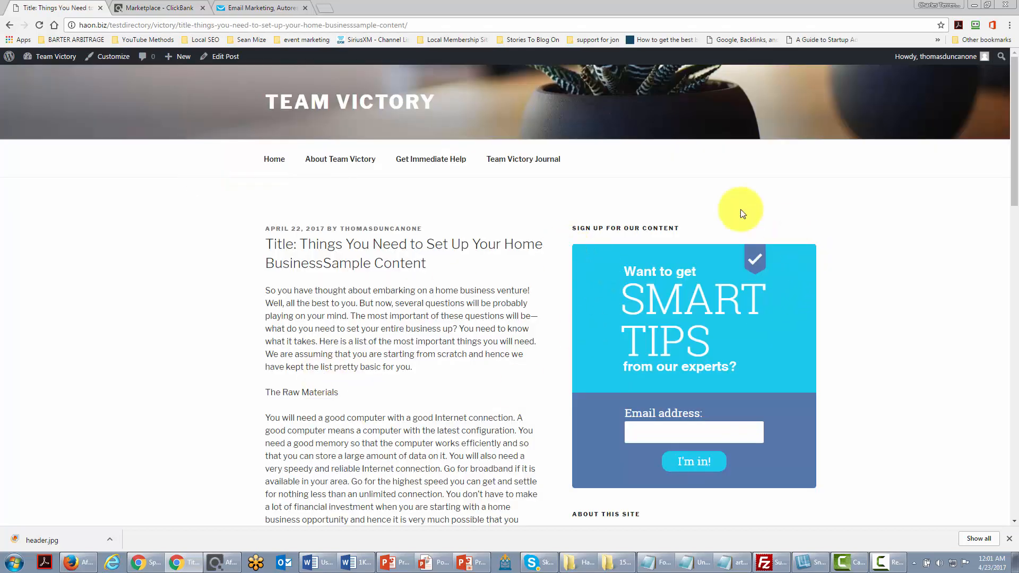
pyautogui.moveTo(746, 450)
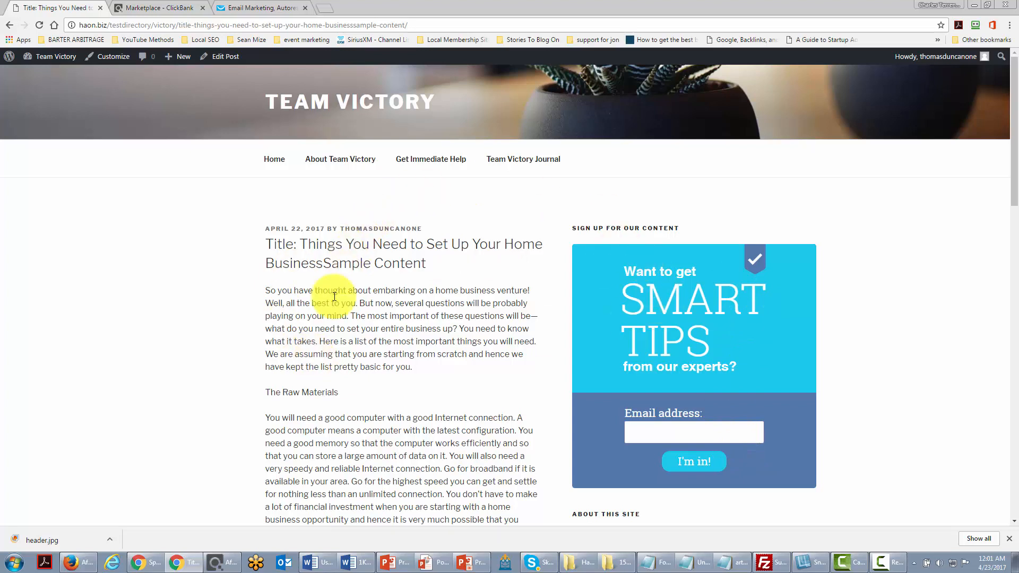
pyautogui.moveTo(523, 461)
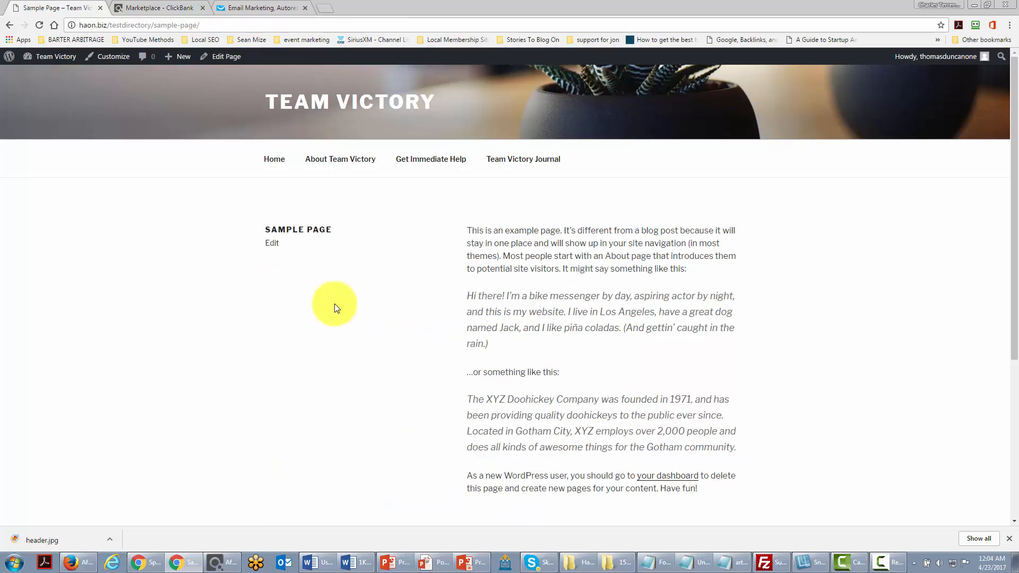
pyautogui.moveTo(380, 224)
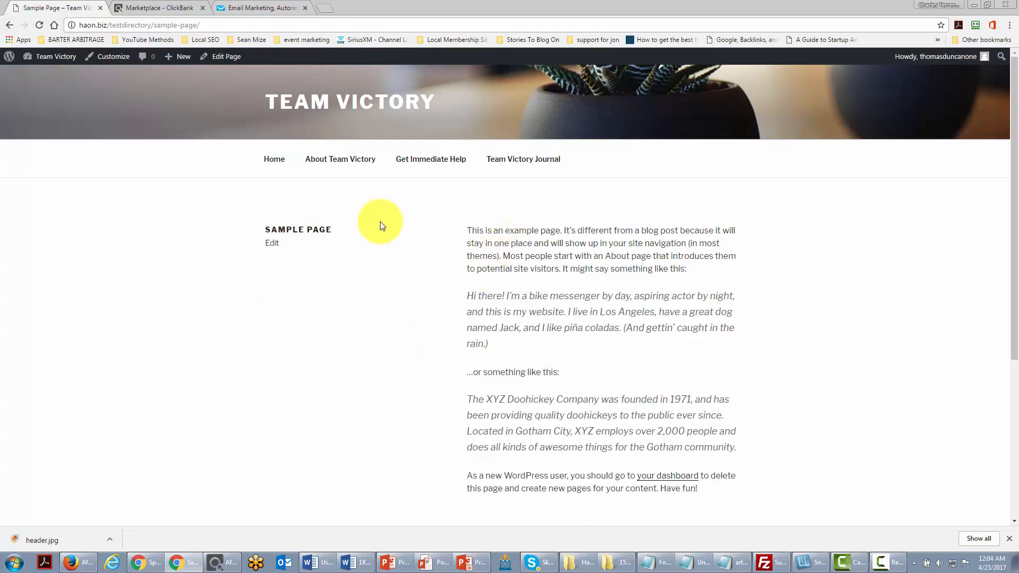
pyautogui.moveTo(414, 390)
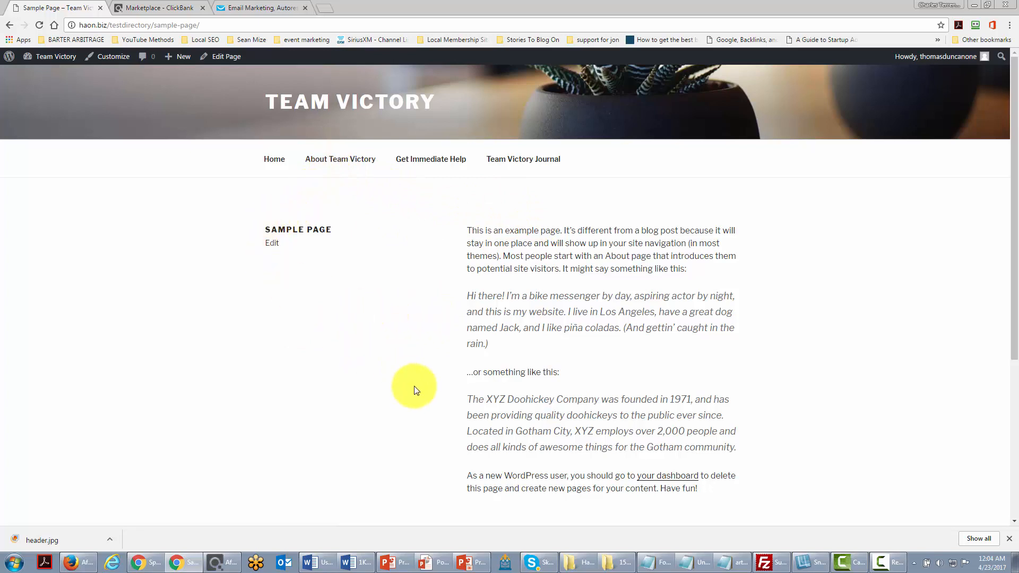
pyautogui.moveTo(516, 370)
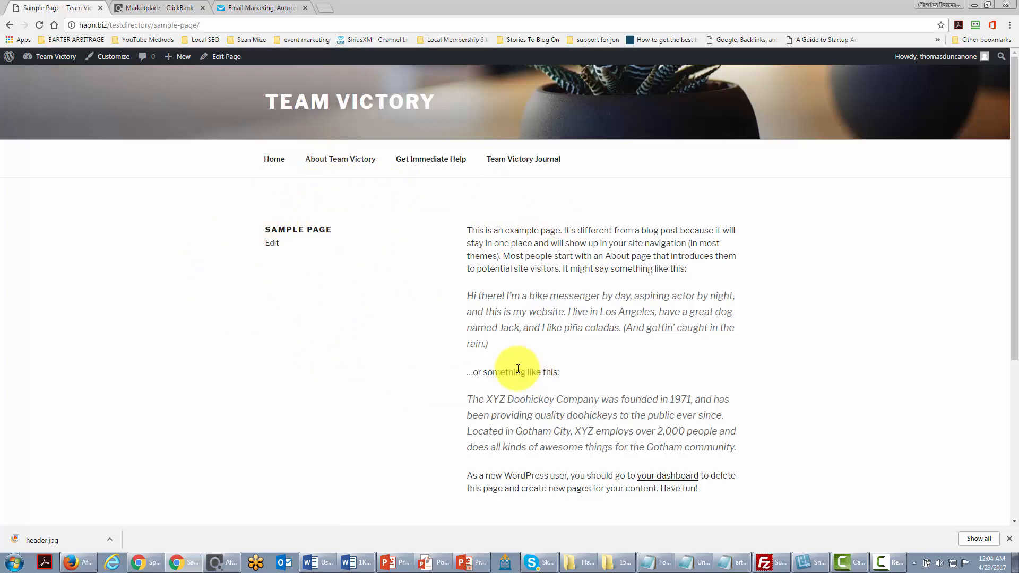
pyautogui.moveTo(349, 329)
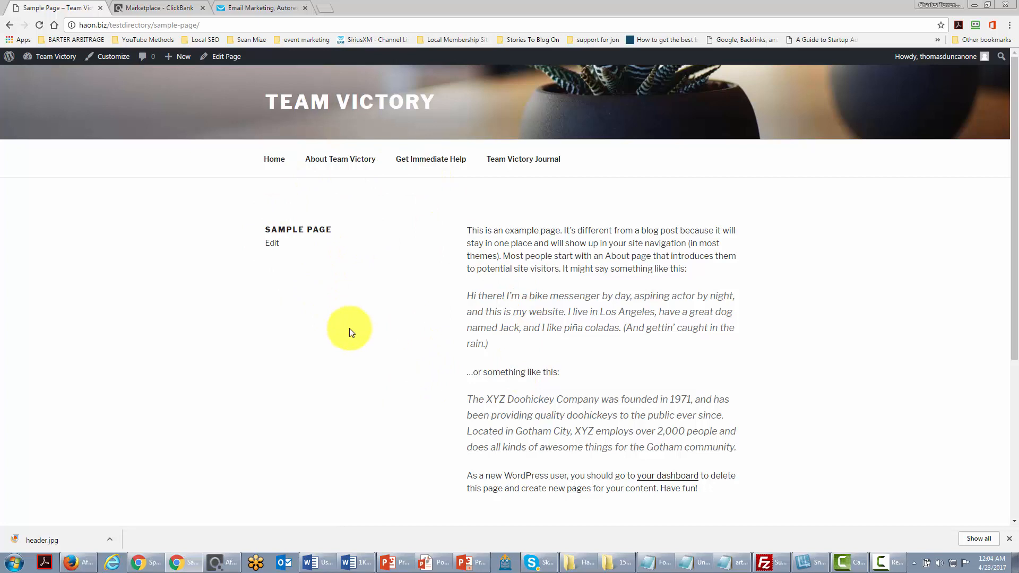
pyautogui.moveTo(400, 380)
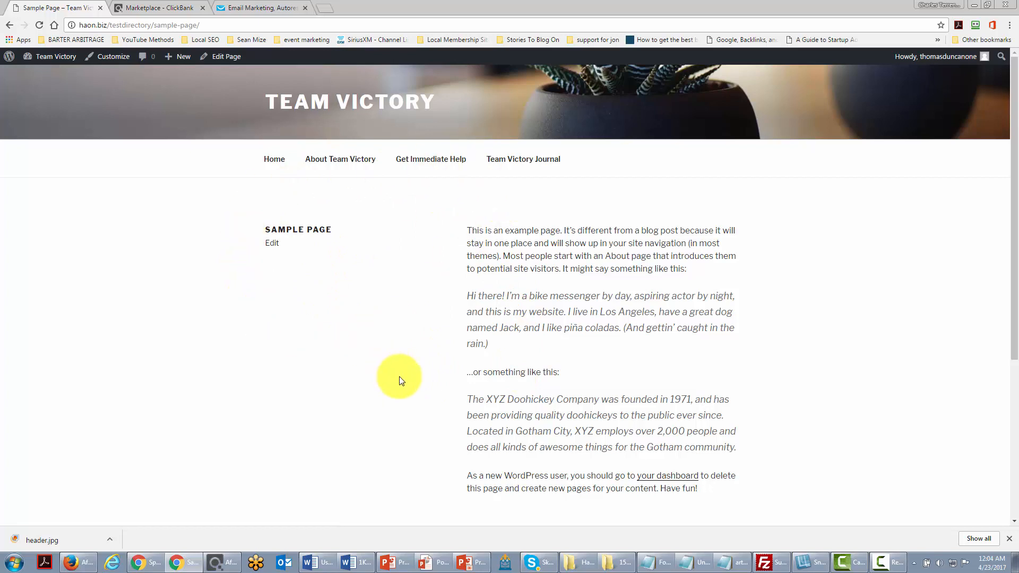
pyautogui.moveTo(311, 358)
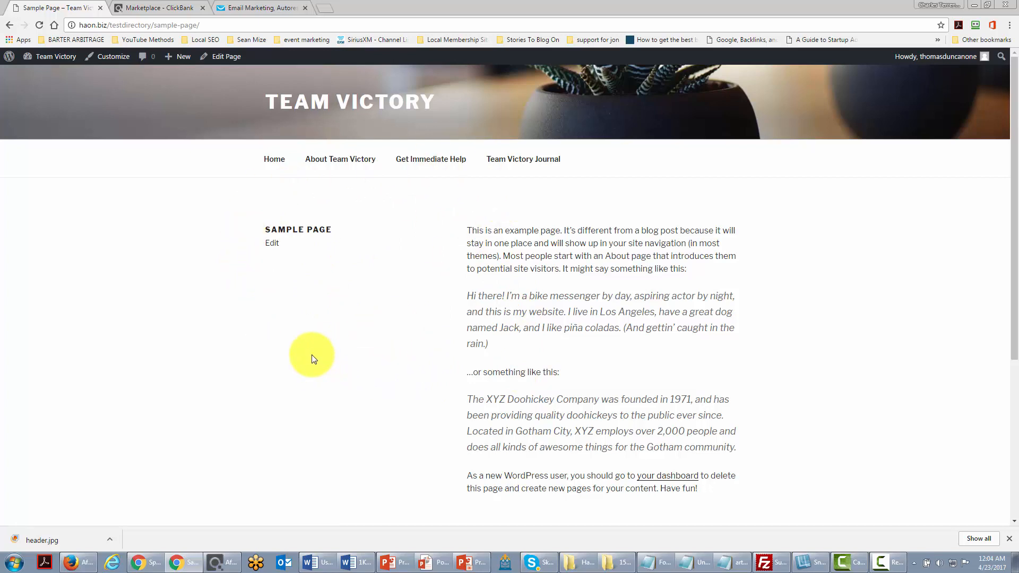